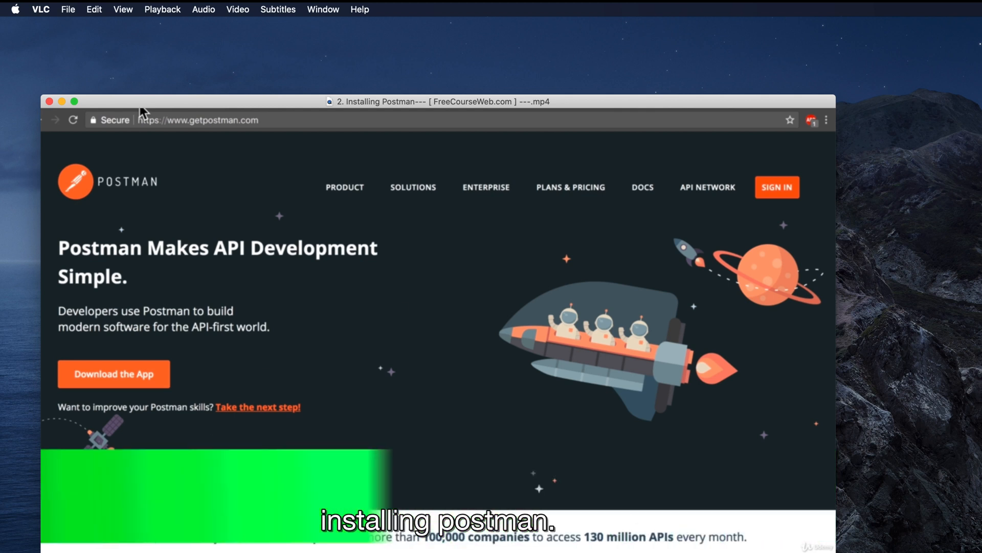
{"action": "mouse_move", "coordinate": [384, 412]}
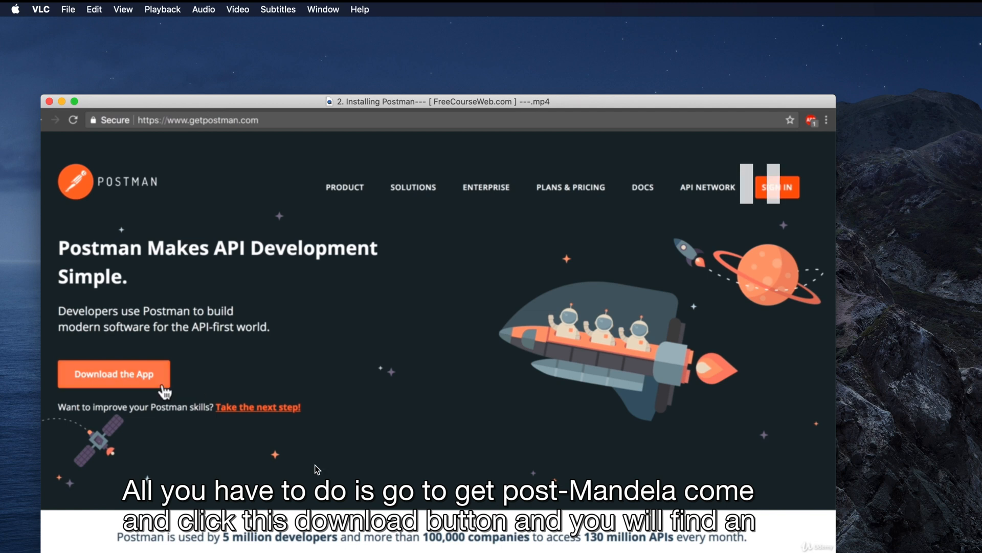
{"action": "mouse_move", "coordinate": [81, 56]}
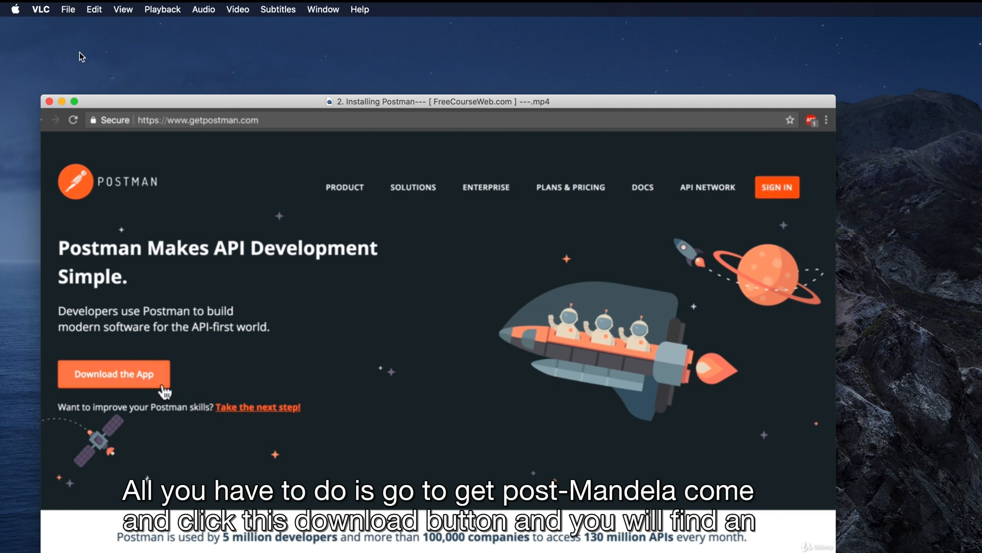
- Open VLC Preferences in Show All mode and expand the Video category
{"action": "left_click", "coordinate": [40, 9]}
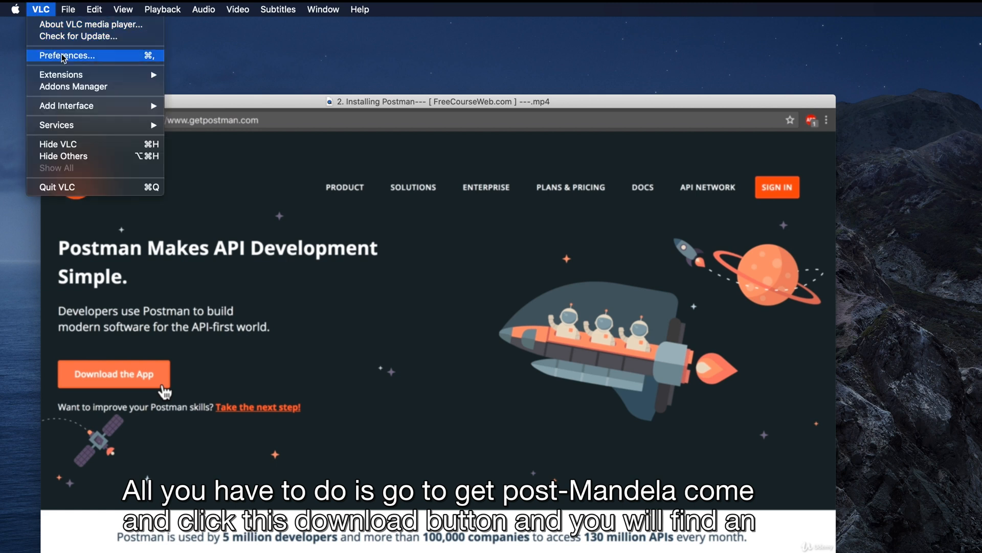
{"action": "left_click", "coordinate": [67, 55]}
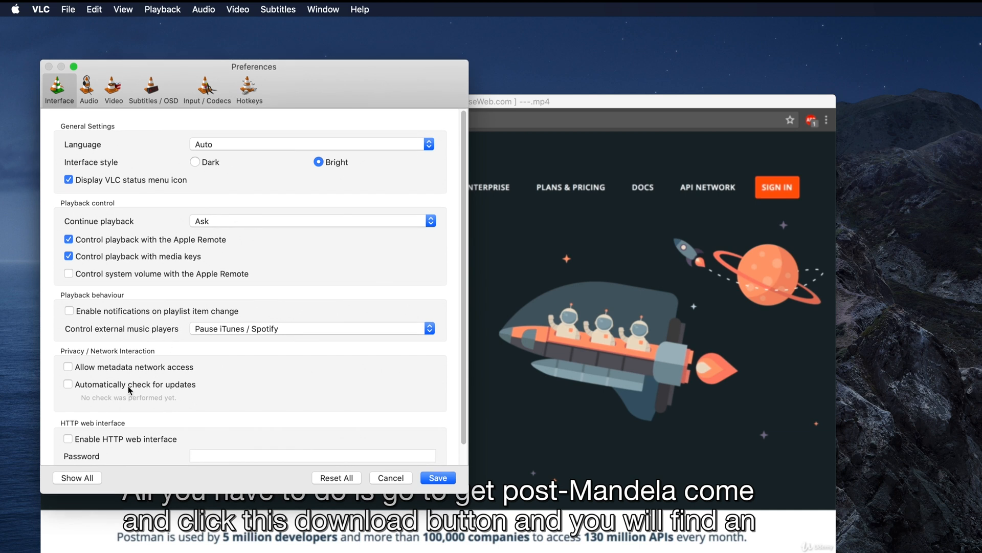
{"action": "mouse_move", "coordinate": [71, 483]}
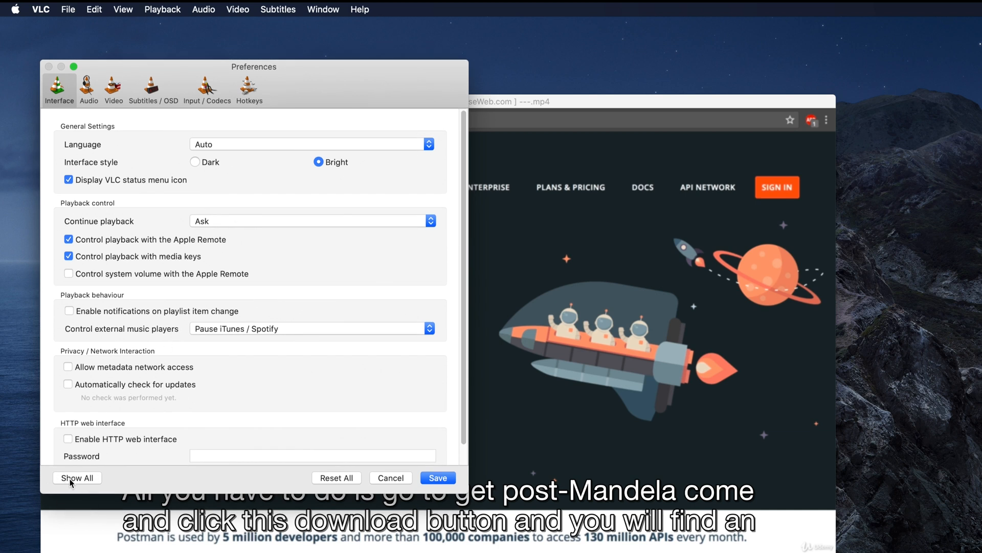
{"action": "left_click", "coordinate": [77, 477]}
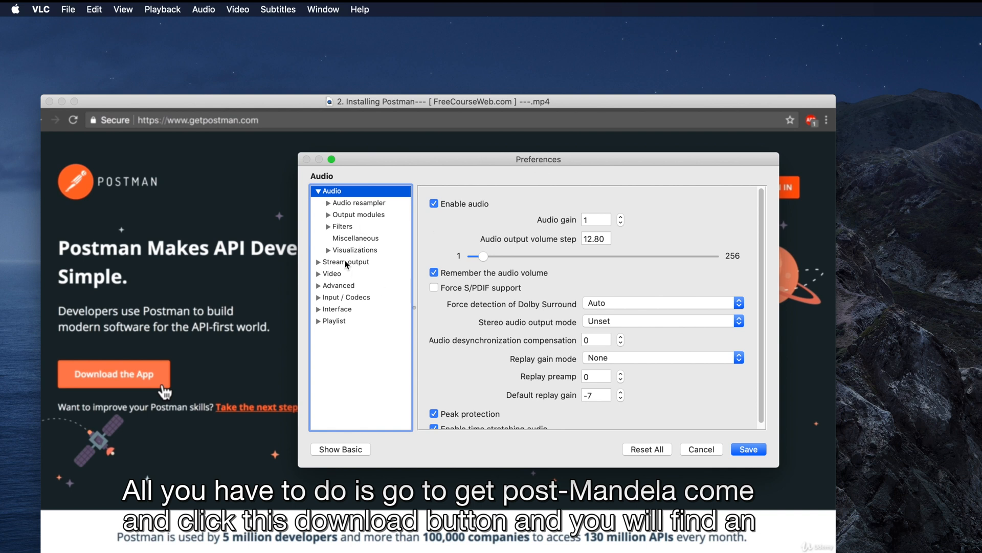
{"action": "mouse_move", "coordinate": [338, 278]}
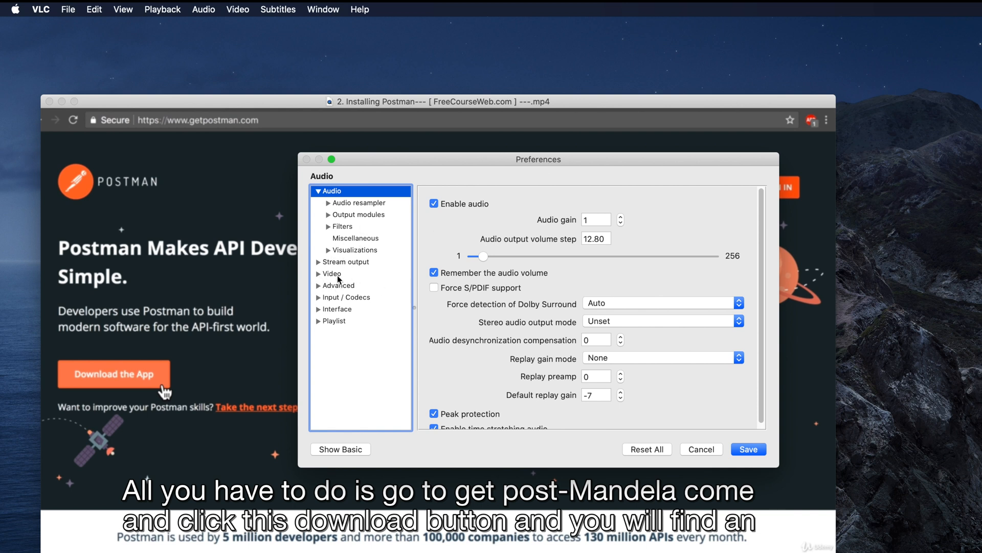
{"action": "left_click", "coordinate": [331, 274]}
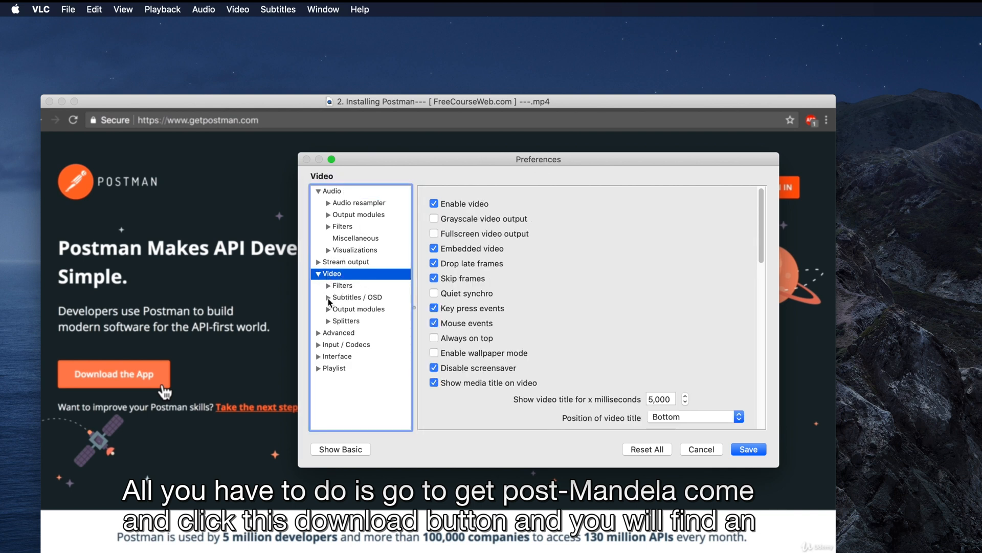
- Under Subtitles / OSD, untick sub-pictures, On Screen Display and Autodetect subtitle files, then save
{"action": "left_click", "coordinate": [357, 297]}
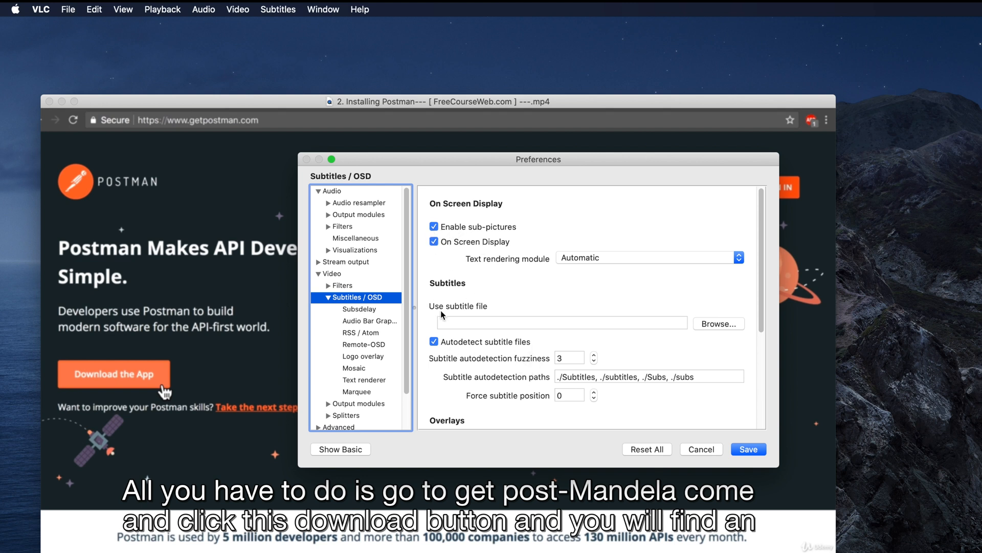
{"action": "mouse_move", "coordinate": [458, 232]}
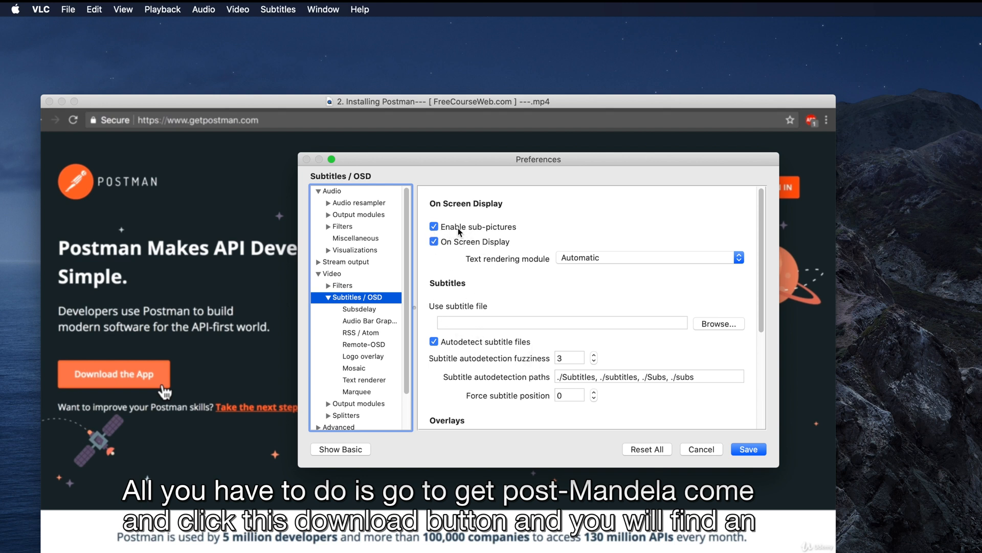
{"action": "left_click", "coordinate": [433, 226]}
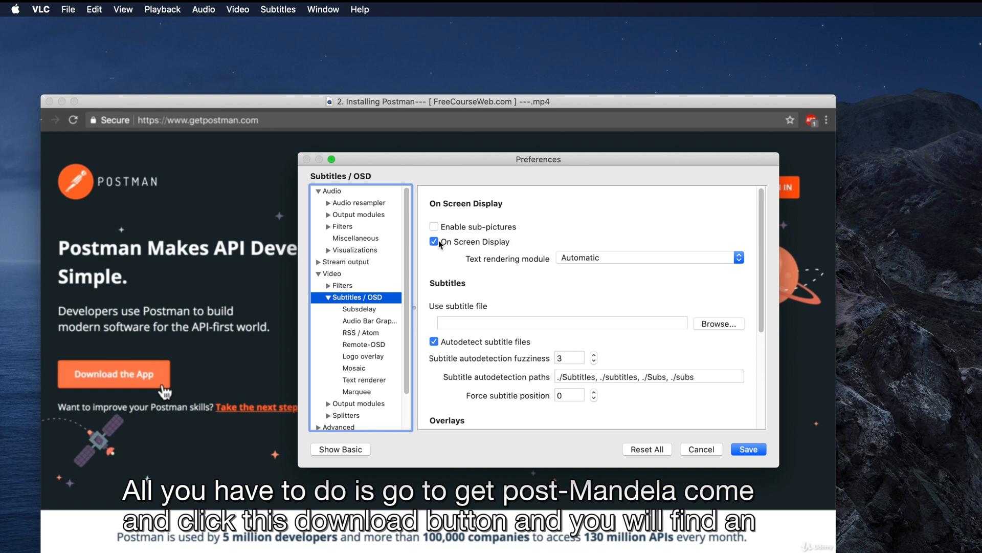
{"action": "left_click", "coordinate": [434, 243]}
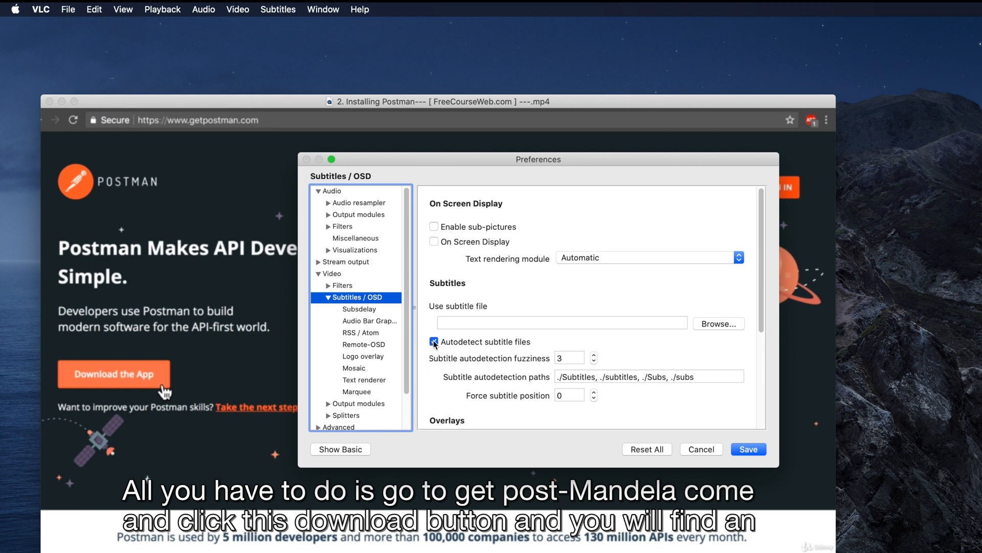
{"action": "left_click", "coordinate": [433, 341]}
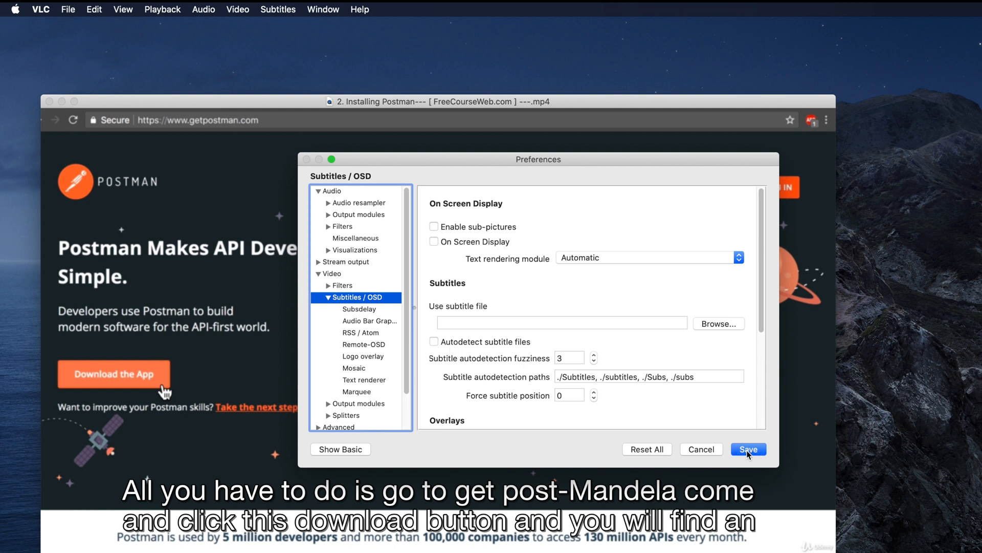
{"action": "left_click", "coordinate": [747, 449]}
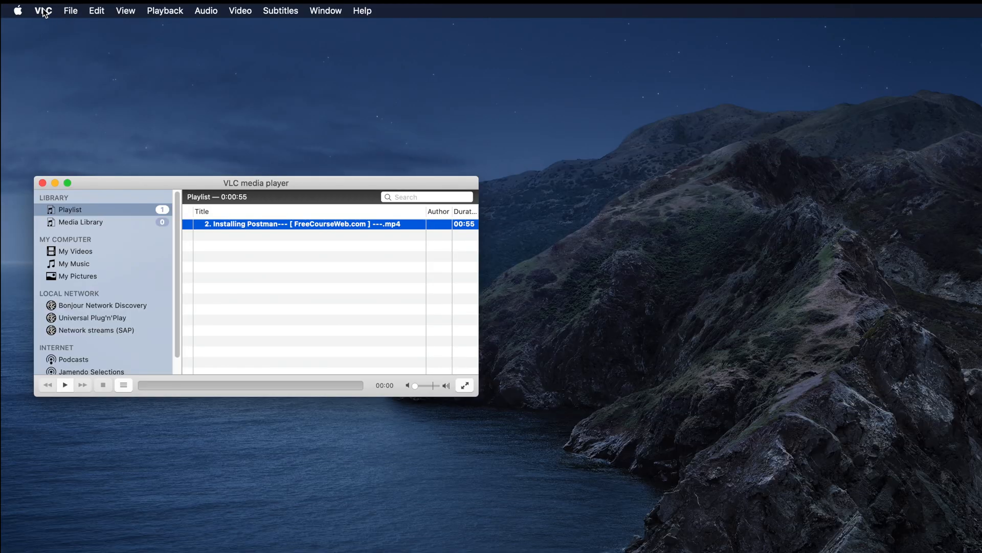
- Reopen VLC Preferences in Show All mode to check the Subtitles / OSD options
{"action": "left_click", "coordinate": [42, 10]}
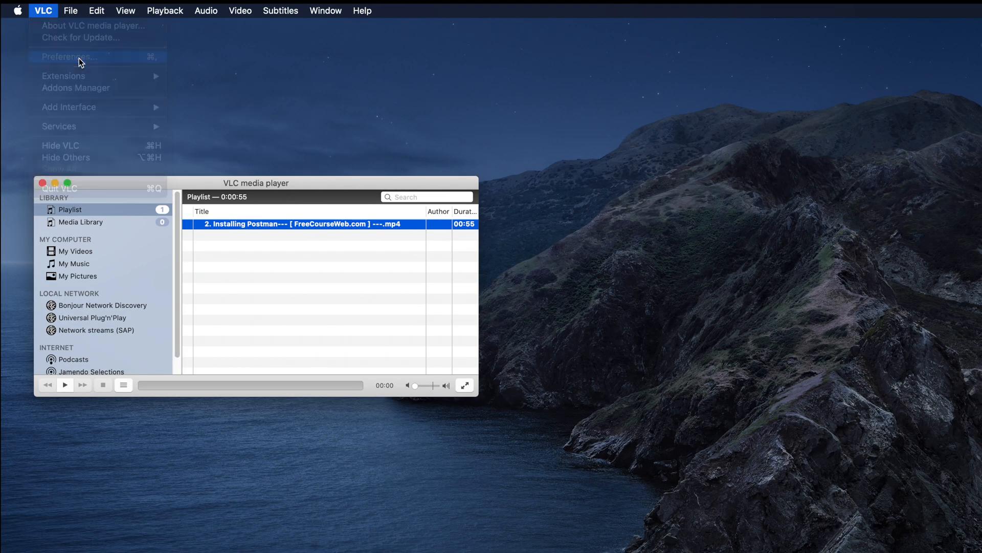
{"action": "left_click", "coordinate": [69, 56]}
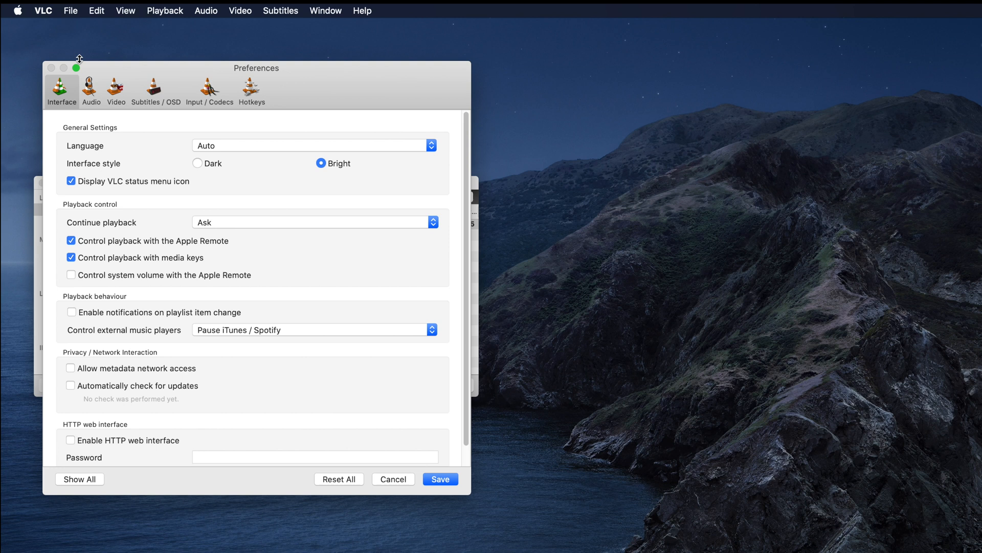
{"action": "left_click", "coordinate": [79, 479]}
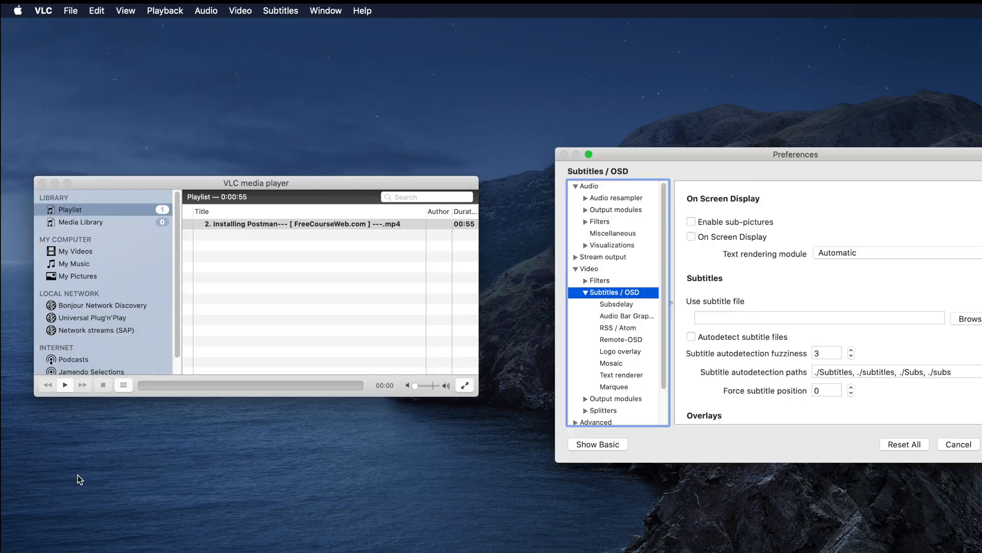
- Re-tick sub-pictures and On Screen Display, cancel Preferences, and close the VLC playlist window
{"action": "left_click", "coordinate": [692, 221]}
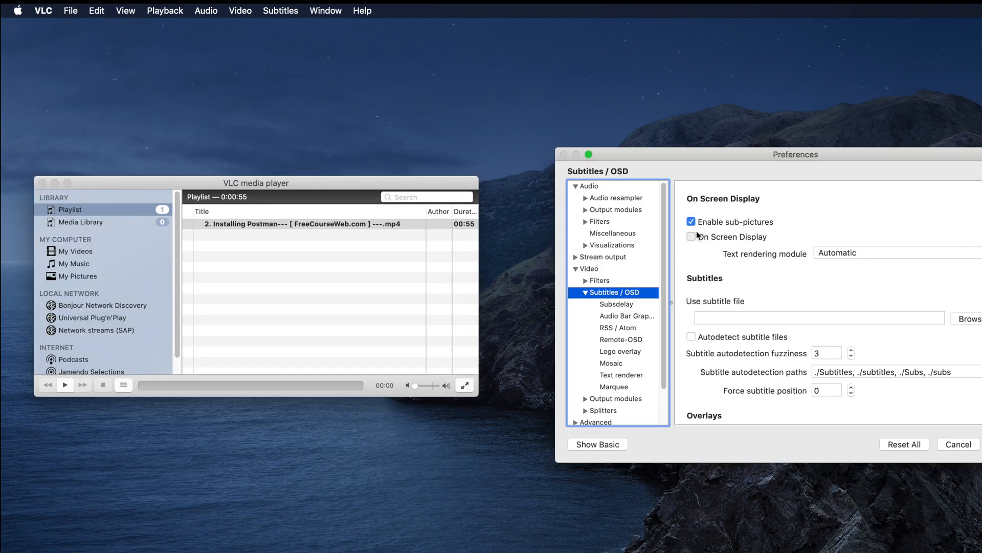
{"action": "left_click", "coordinate": [691, 237]}
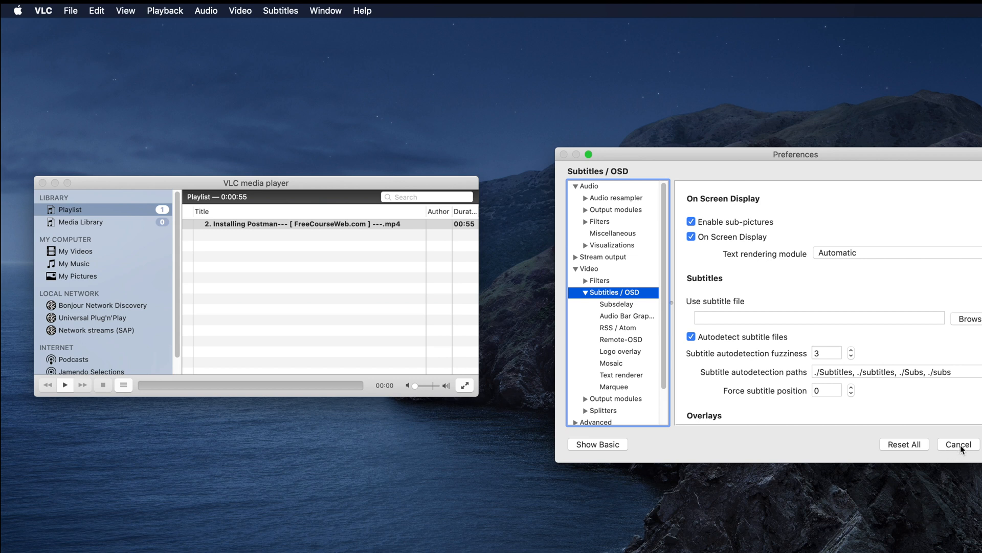
{"action": "left_click", "coordinate": [957, 444]}
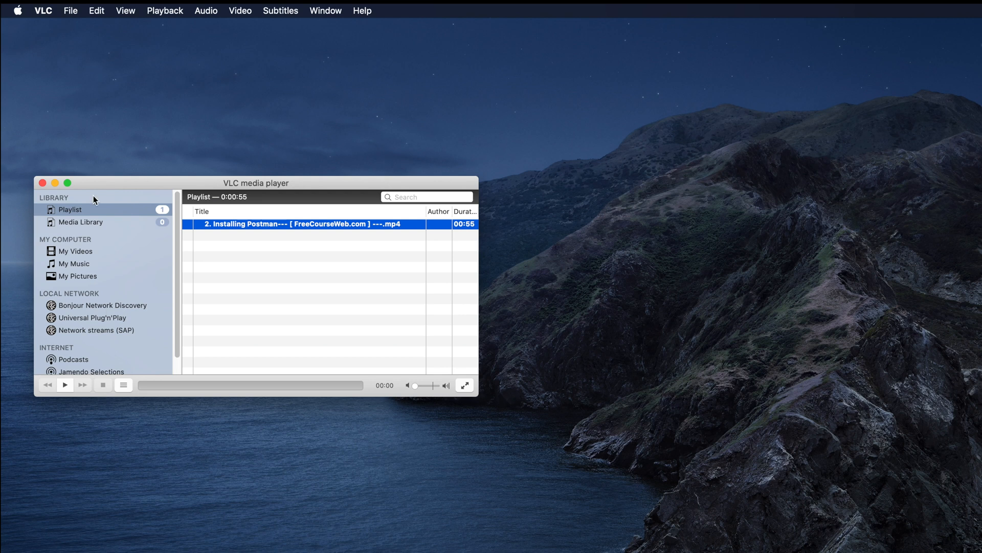
{"action": "left_click", "coordinate": [42, 182]}
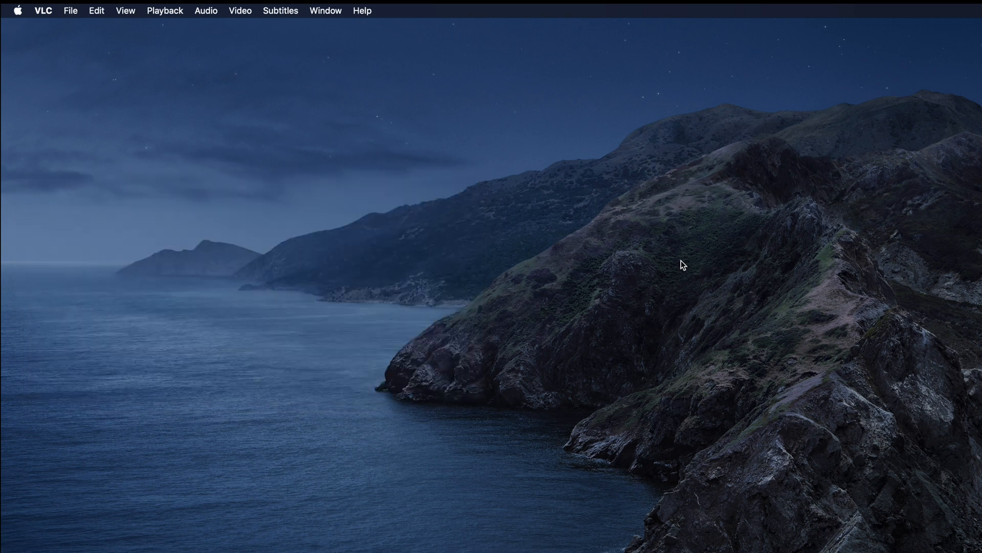